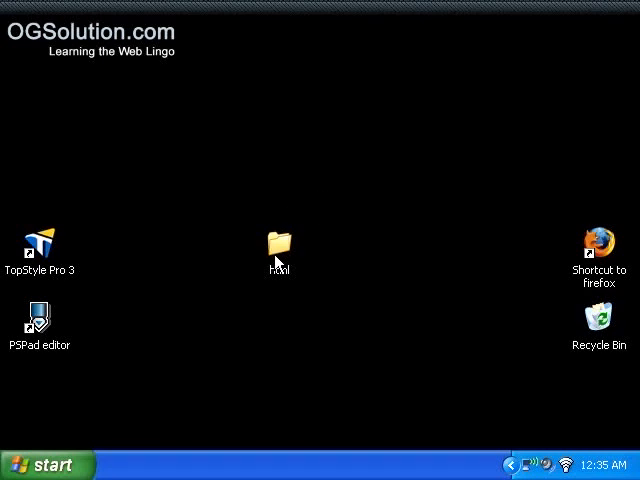
Open the object file from the desktop html folder in Notepad via Open With
double_click(280, 244)
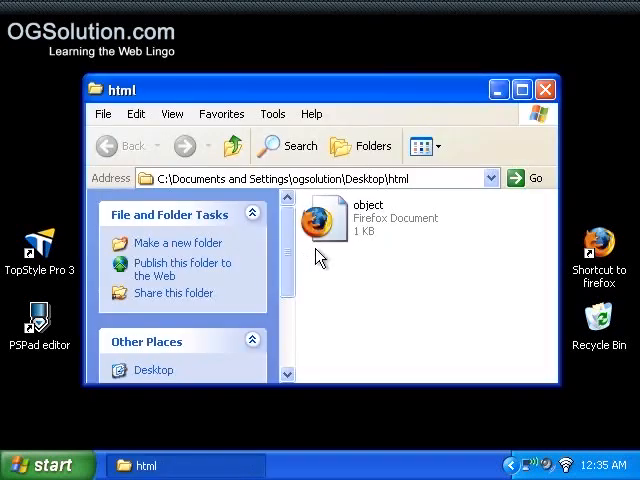
right_click(318, 218)
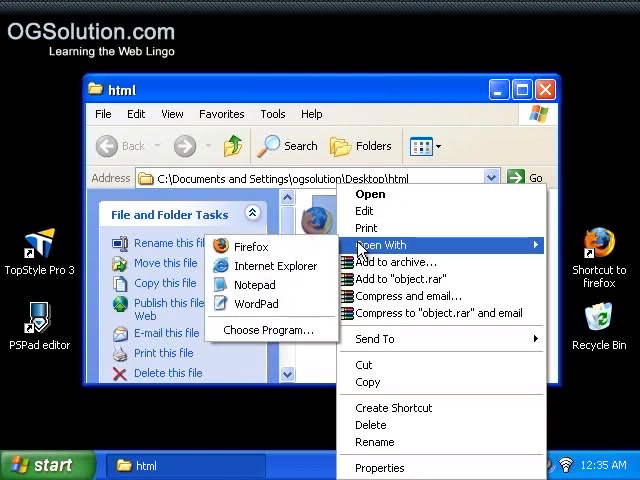
click(254, 284)
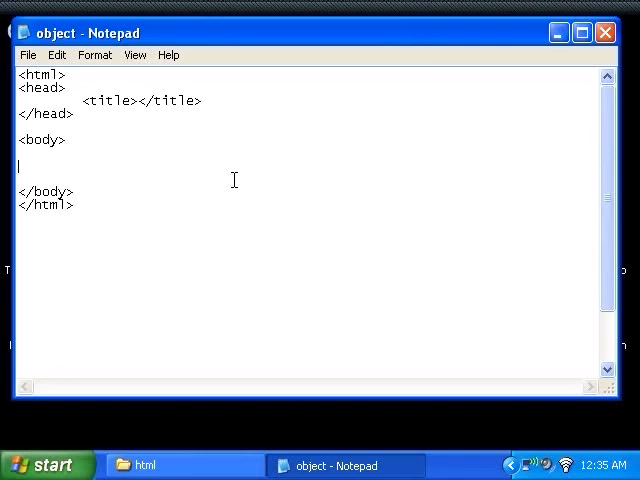
Add an empty <object></object> pair in the body, closing tag on its own line
text(<)
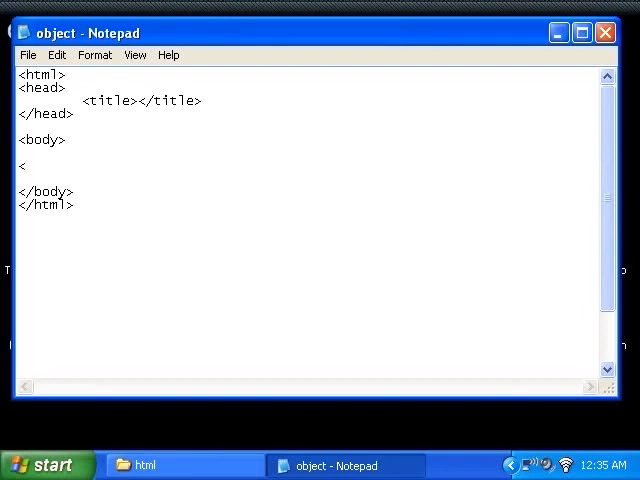
text(objec)
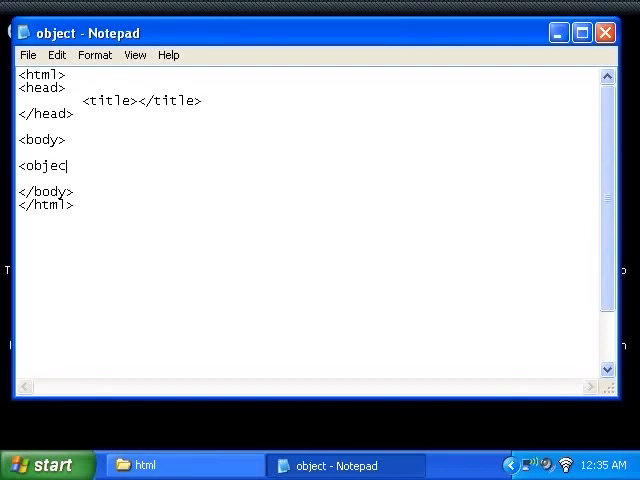
text(t<)
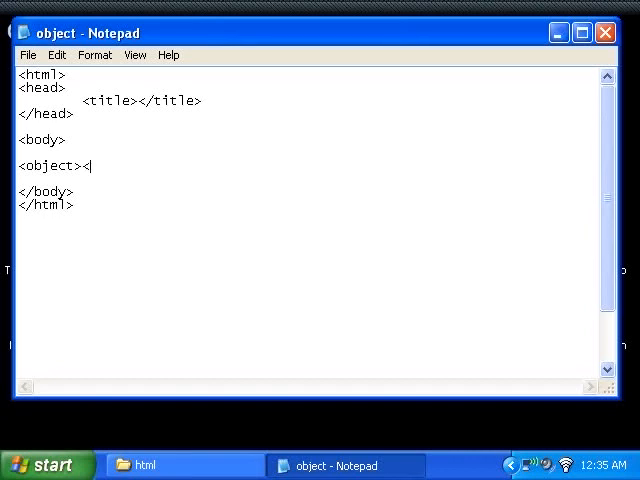
text(/object>)
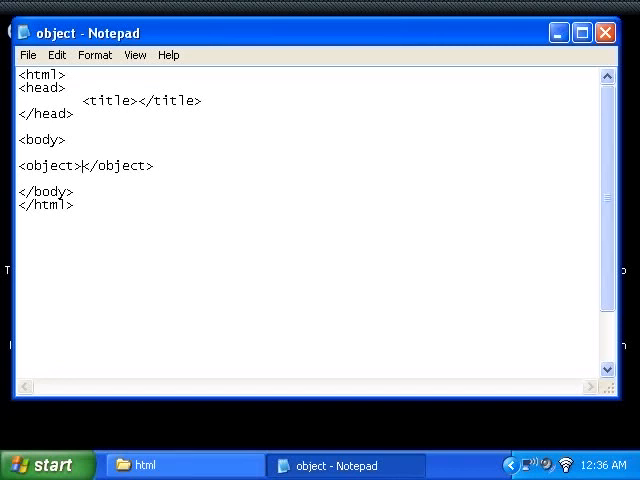
key(Enter)
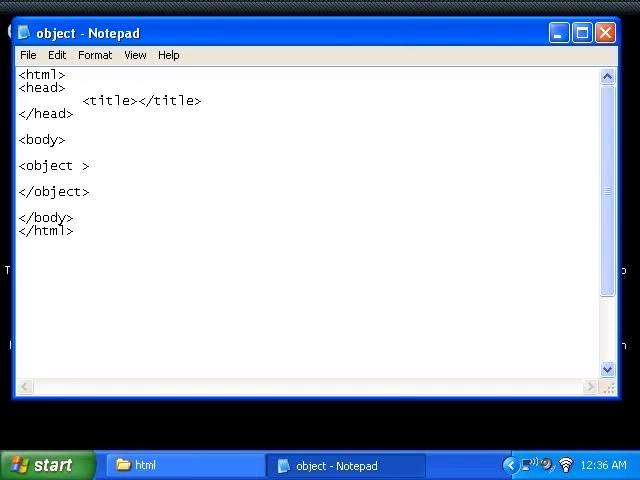
Give the opening object tag width="425" and height="355" attributes
text(width=)
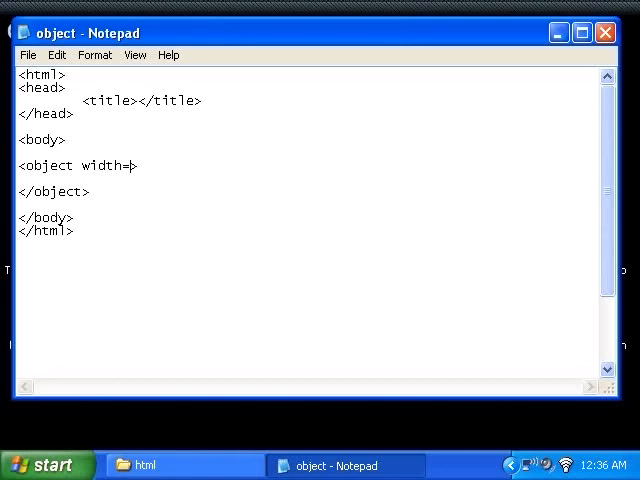
text("" height)
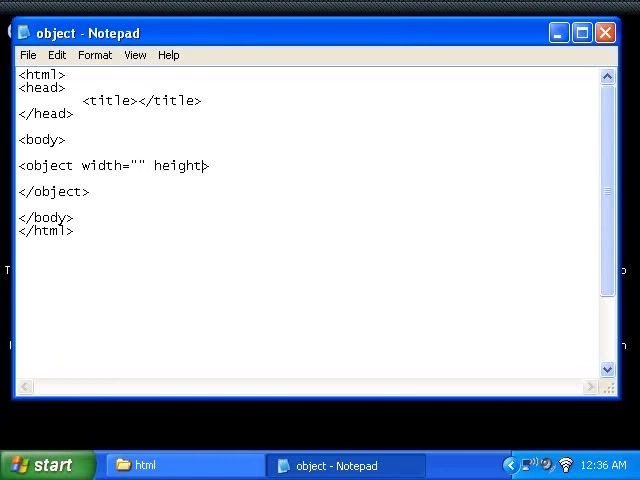
text(="">)
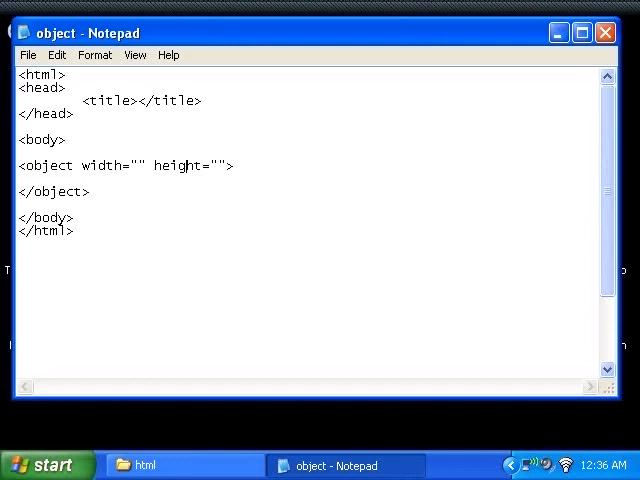
click(138, 164)
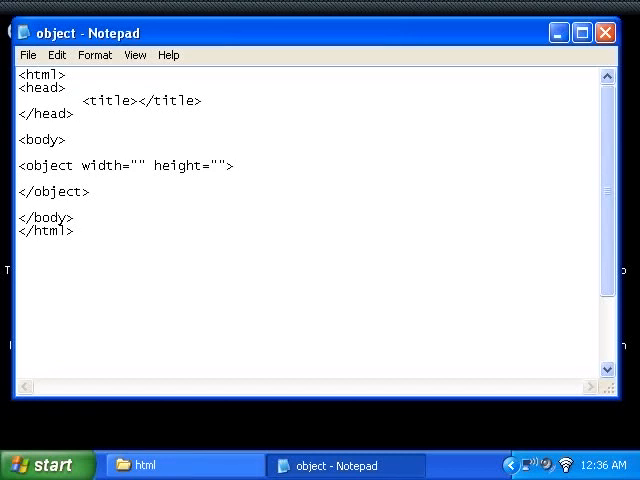
click(136, 164)
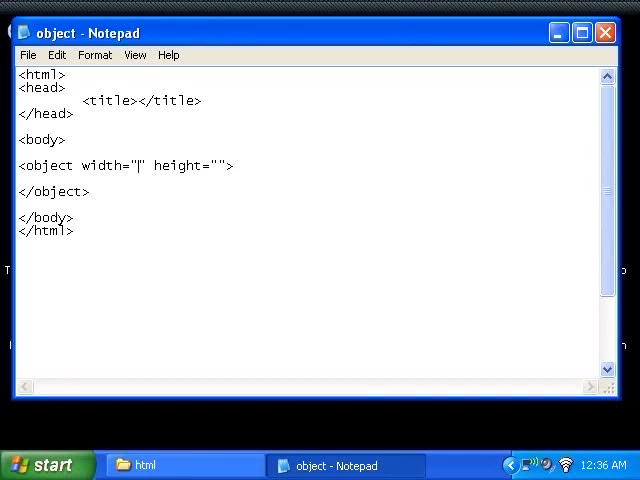
text(425)
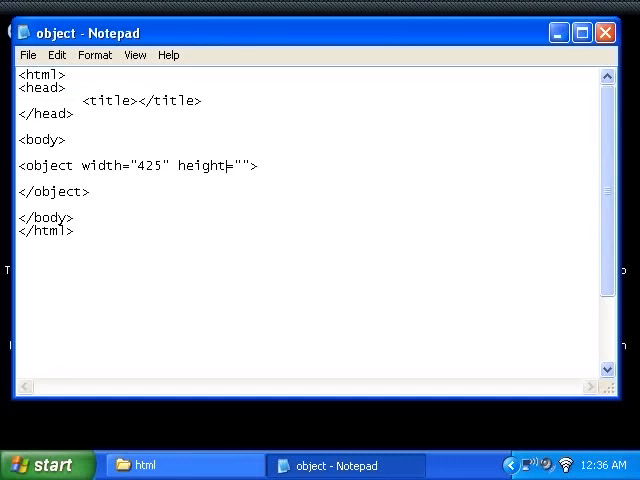
text(355)
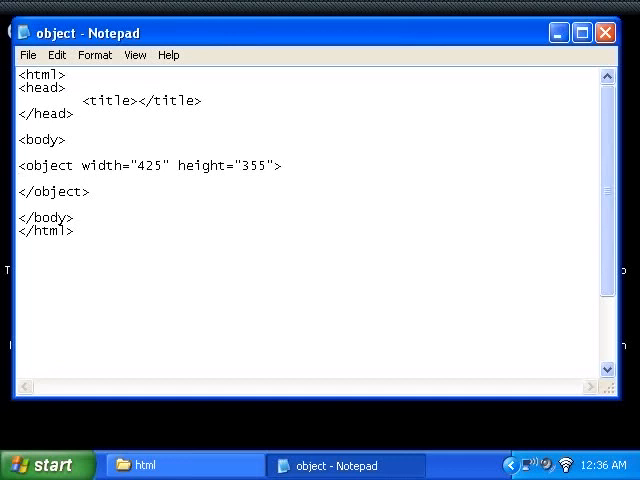
click(22, 190)
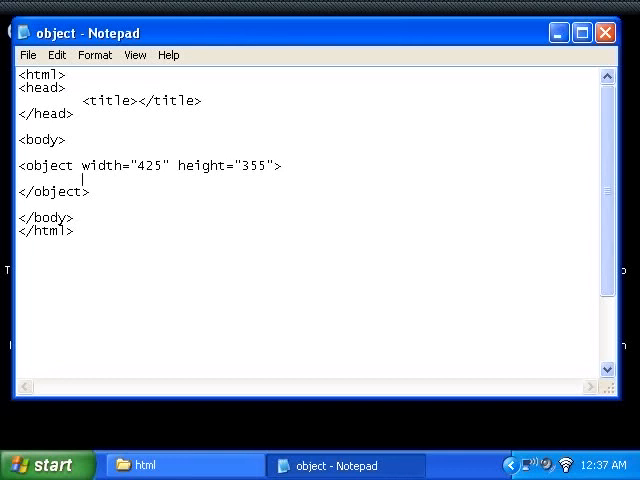
Add a param element inside object with name="movie" and an empty value attribute
text(<param>)
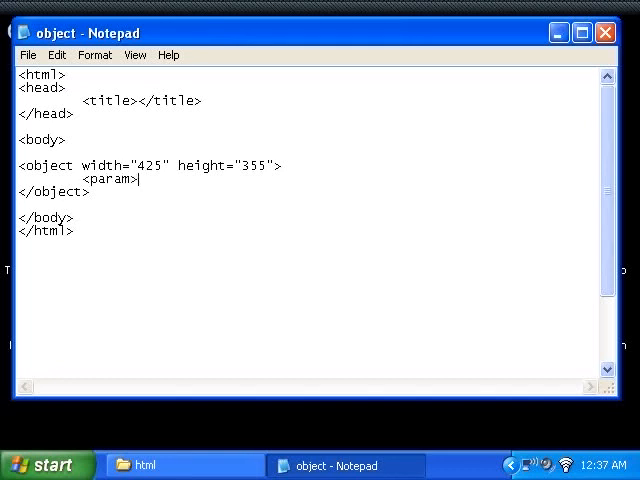
text(</p)
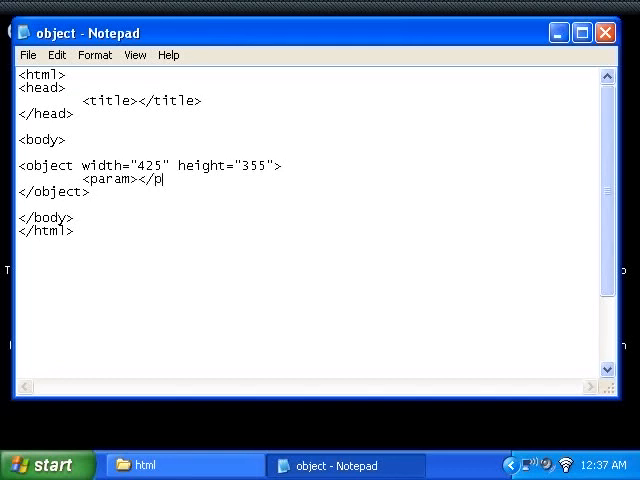
text(aram>)
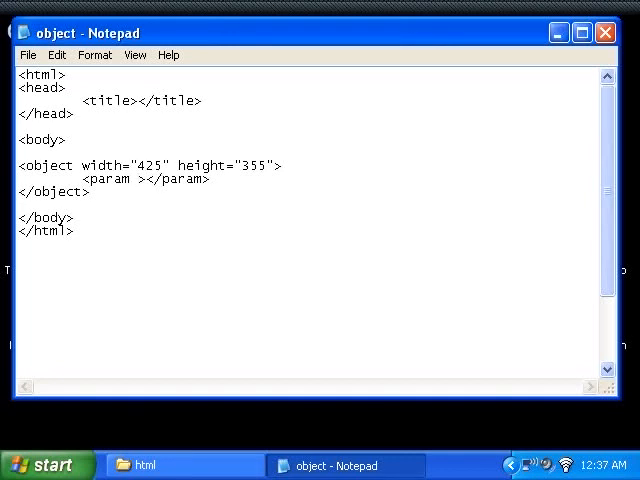
text(name=")
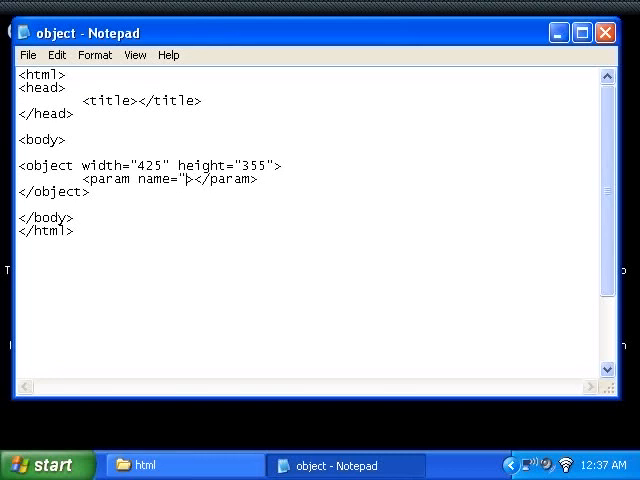
text(movie)
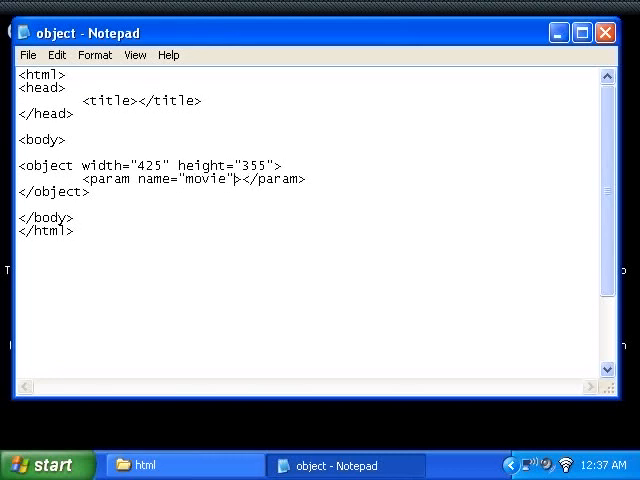
text(value=)
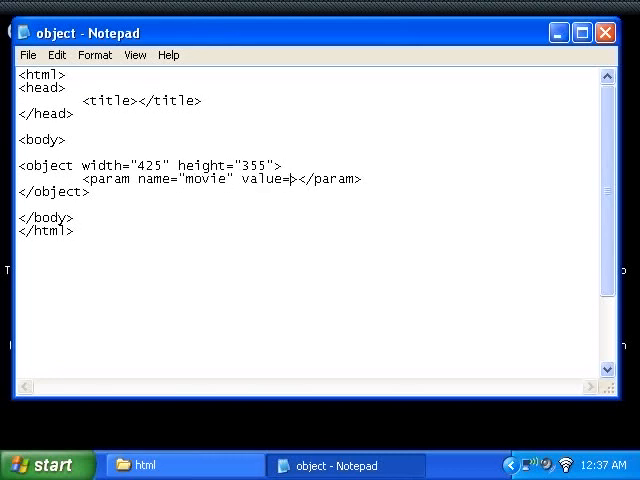
text("")
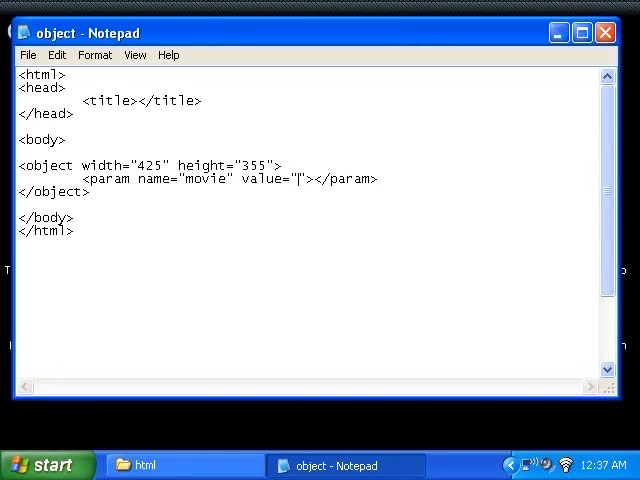
scroll(down, 3)
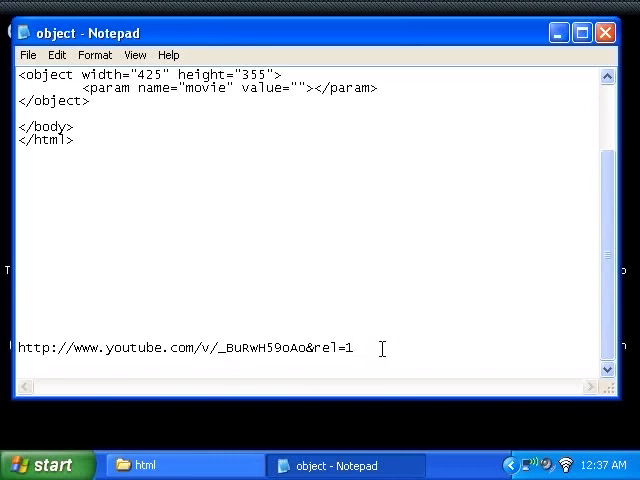
drag(18, 348, 352, 348)
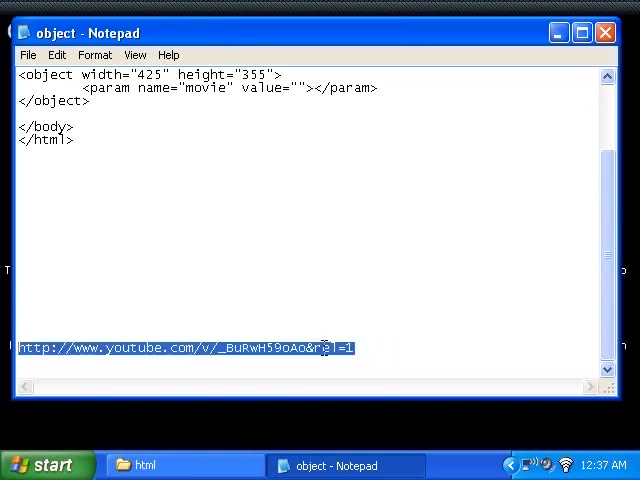
right_click(320, 348)
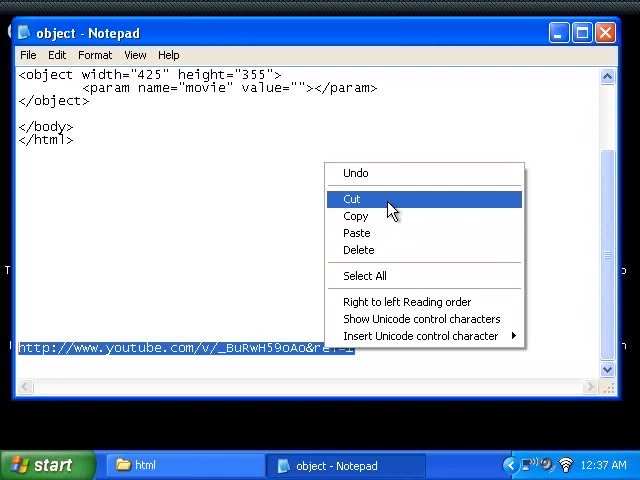
click(352, 198)
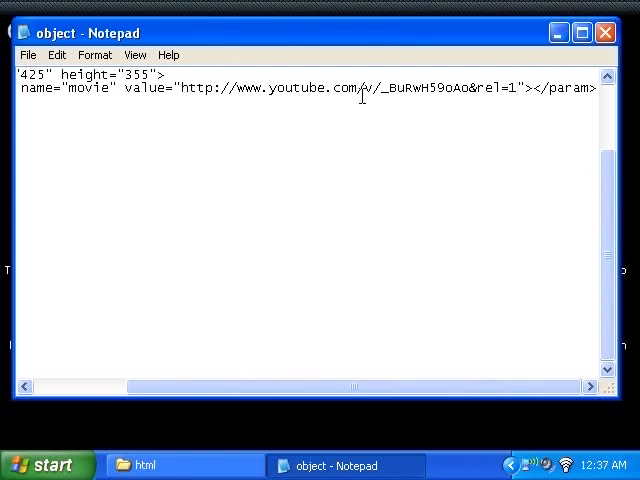
drag(232, 88, 358, 88)
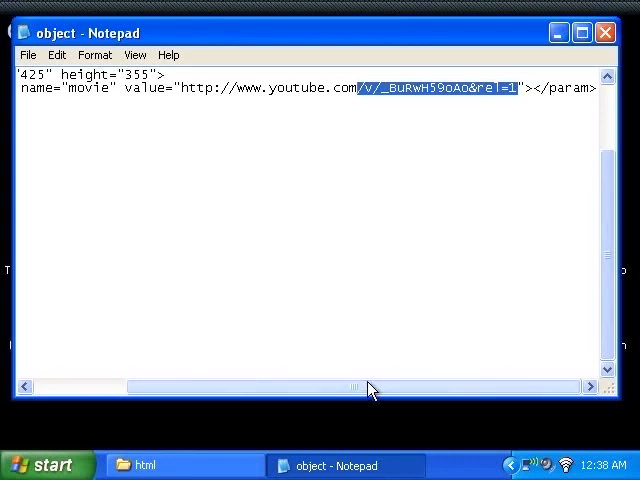
click(178, 88)
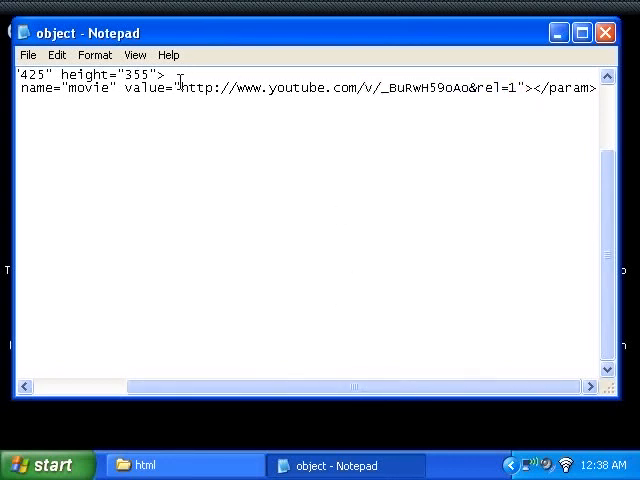
drag(182, 88, 520, 88)
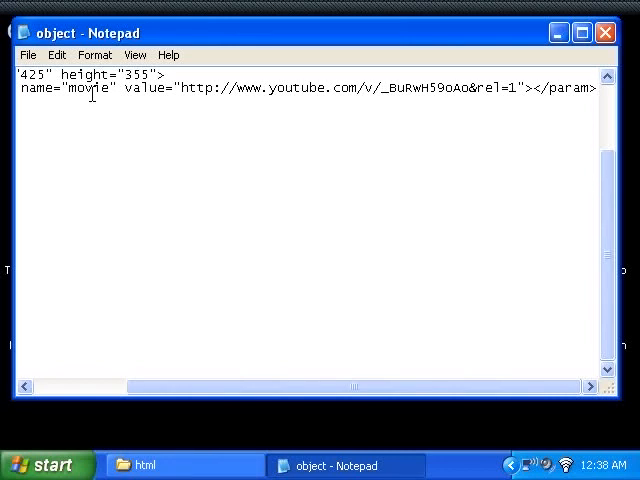
drag(178, 88, 516, 88)
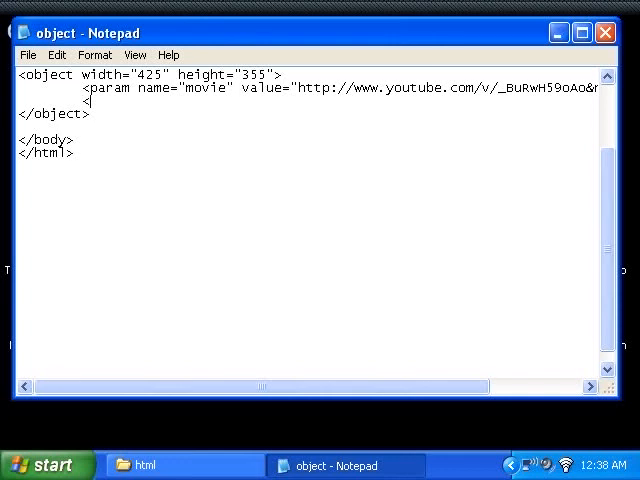
Add an empty <embed></embed> pair on a new line below the param element
text(<embed></embed>)
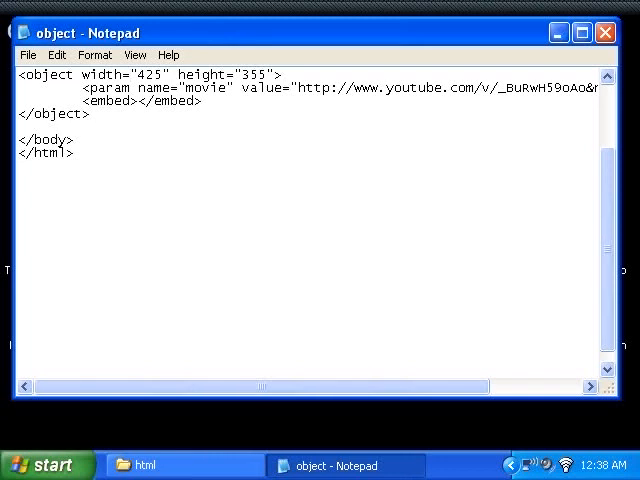
double_click(40, 74)
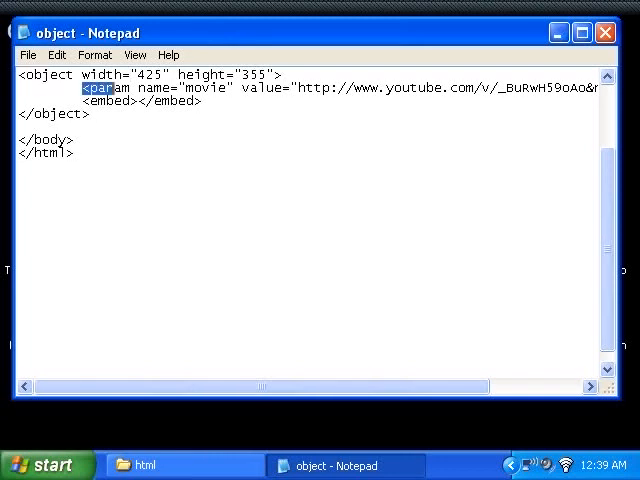
double_click(92, 88)
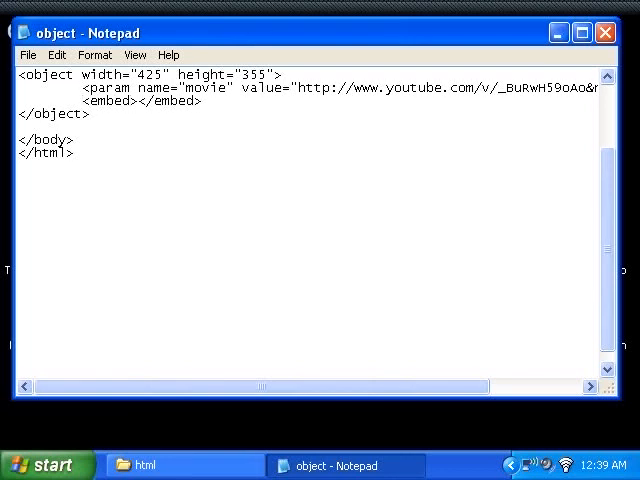
Give the embed tag width="425", height="355" and an empty src attribute
text(" ")
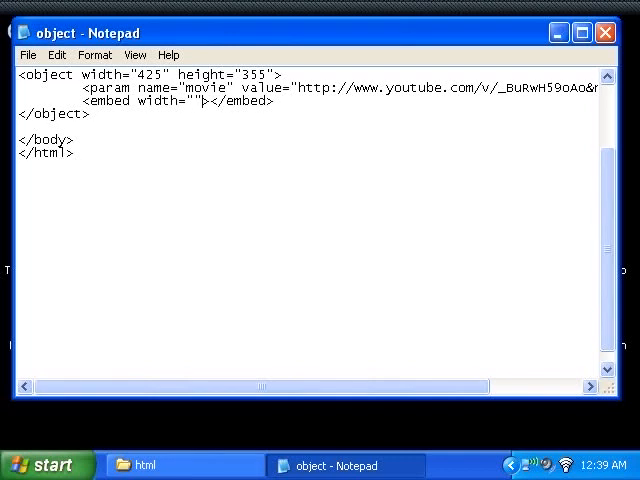
text(height)
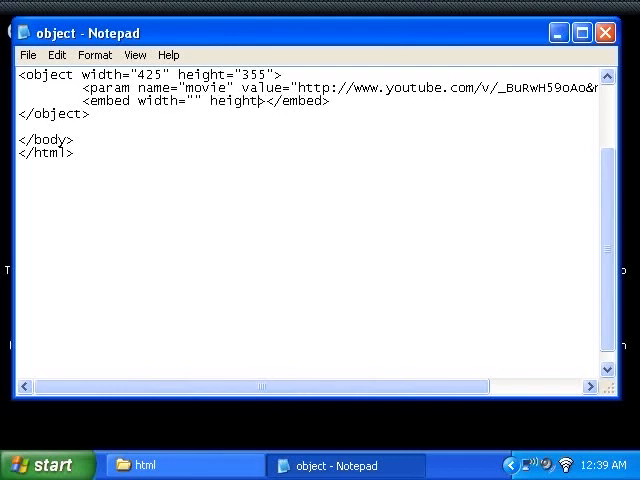
text("")
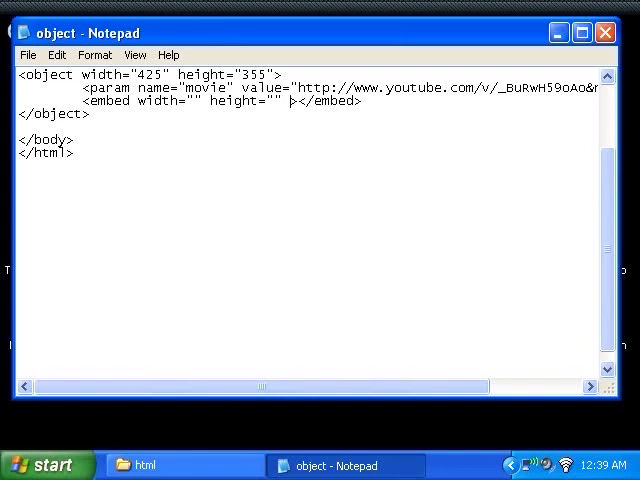
text(src=")
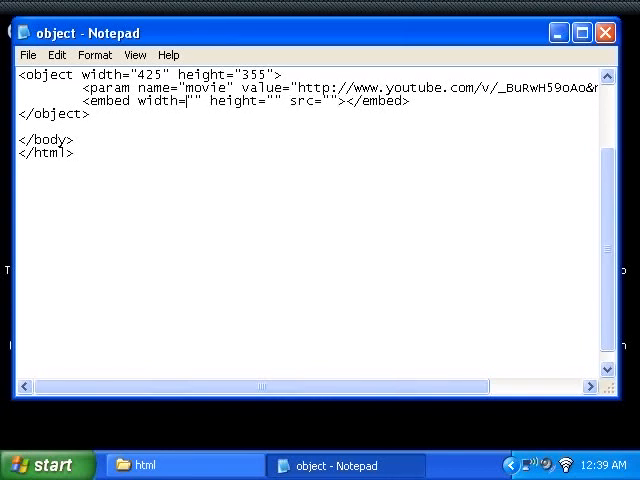
text(425)
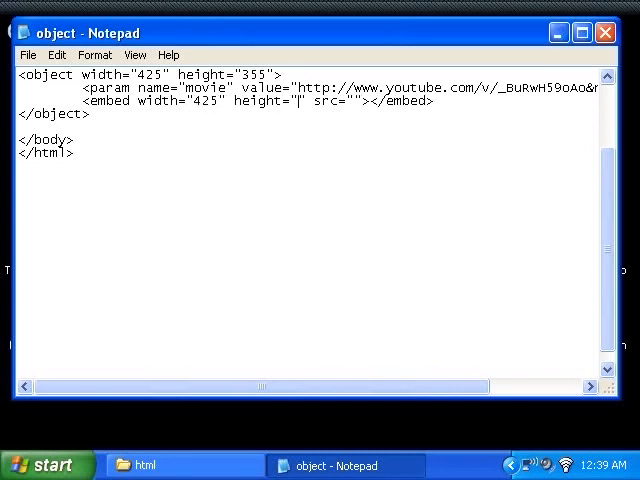
text(355)
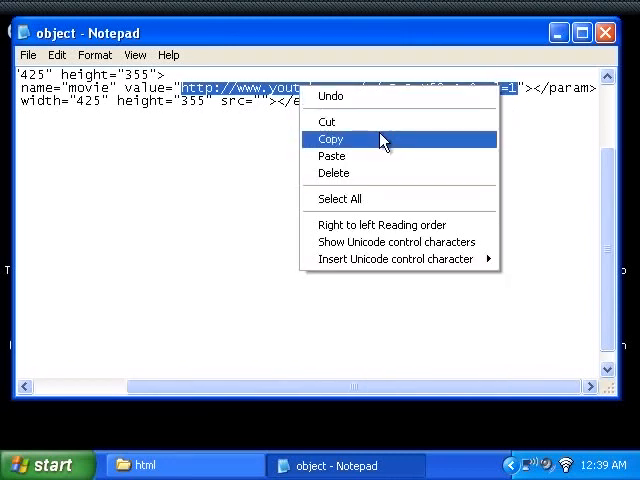
Copy the YouTube address from the param value and paste it into the embed src
click(330, 138)
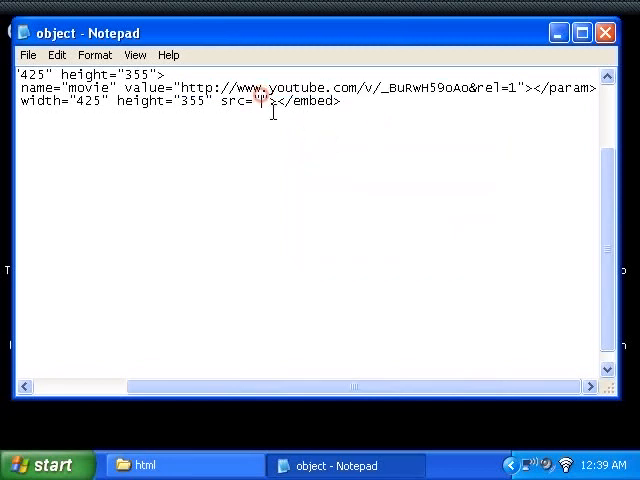
right_click(260, 100)
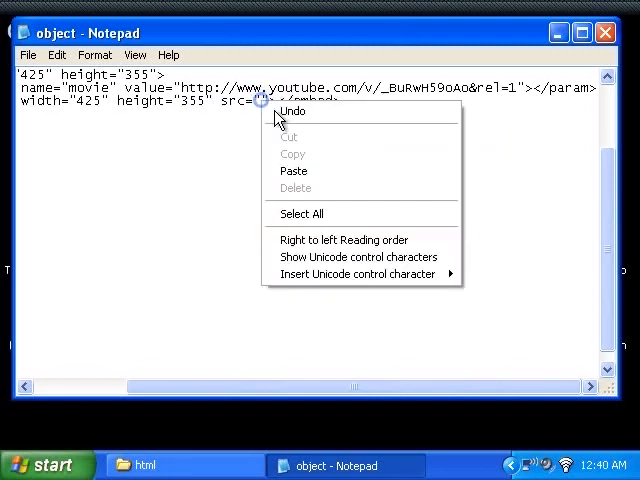
click(292, 170)
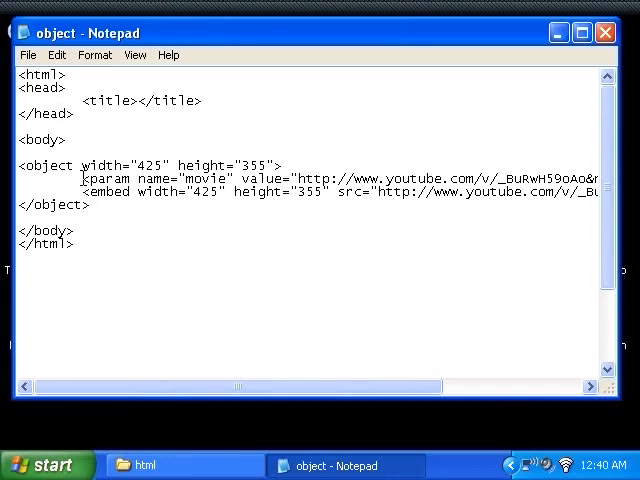
Switch windows to view the page in Firefox and start erasing the object width
click(28, 54)
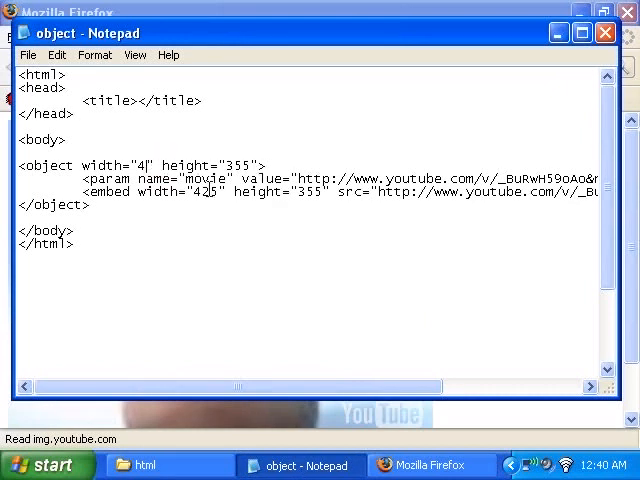
Resize the object and embed tags to width 400, height 310, and bring Firefox forward
text(00)
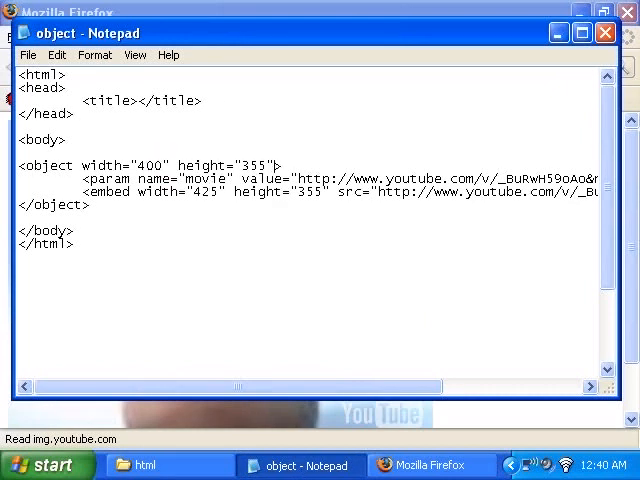
key(BackSpace)
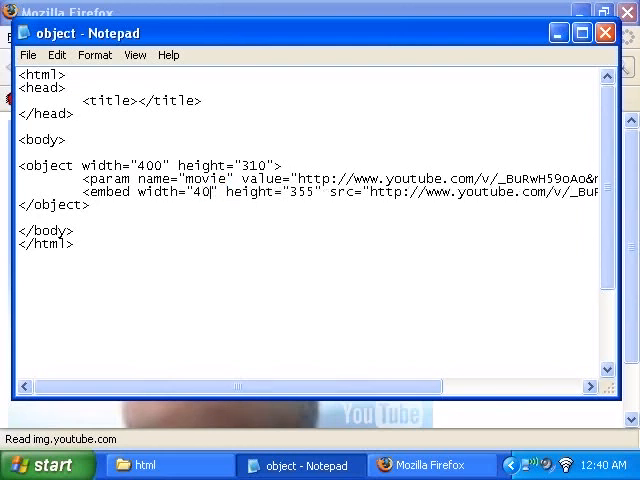
text(0)
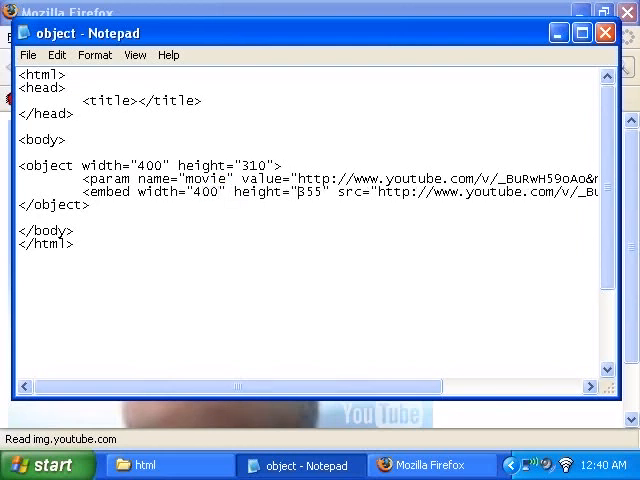
text(310)
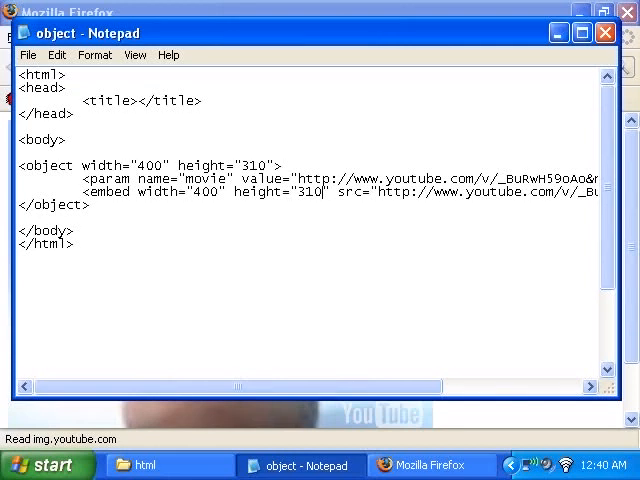
click(28, 54)
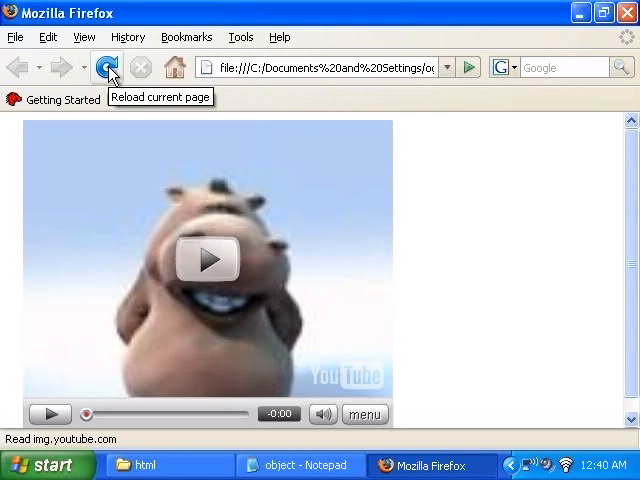
Reload the Firefox page, play the embedded YouTube video, then return to Notepad
click(104, 64)
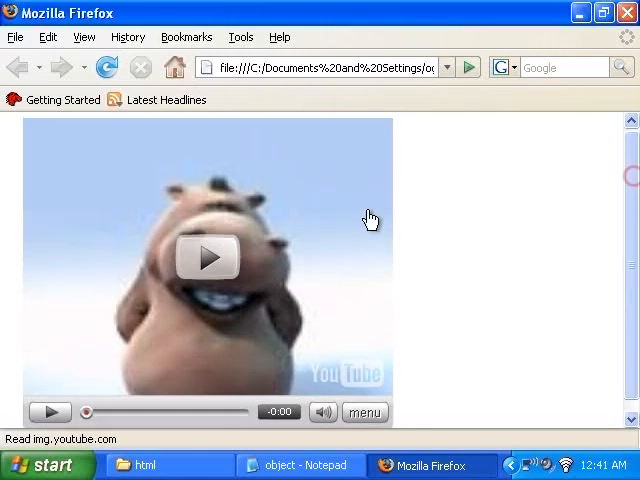
mouse_move(208, 258)
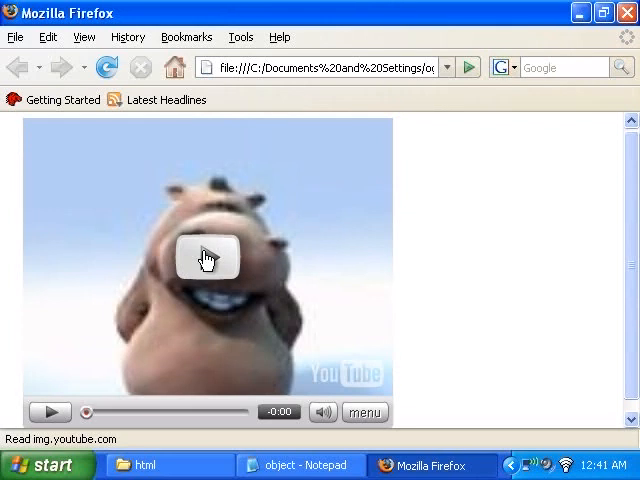
mouse_move(358, 382)
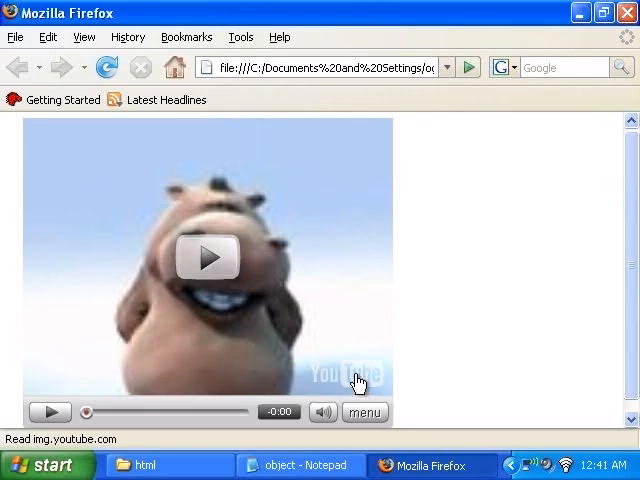
click(208, 256)
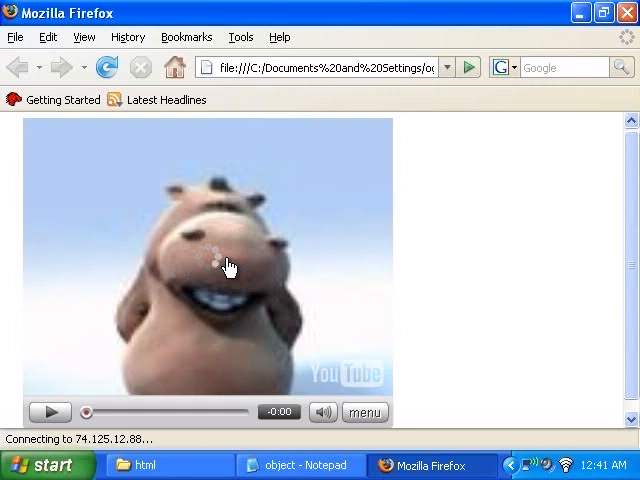
click(48, 412)
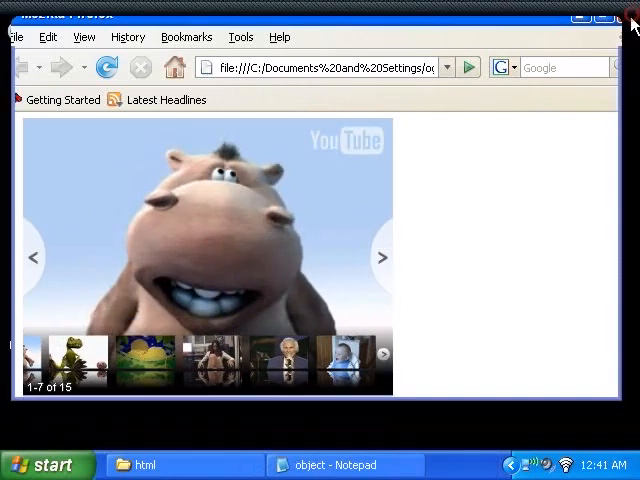
click(344, 464)
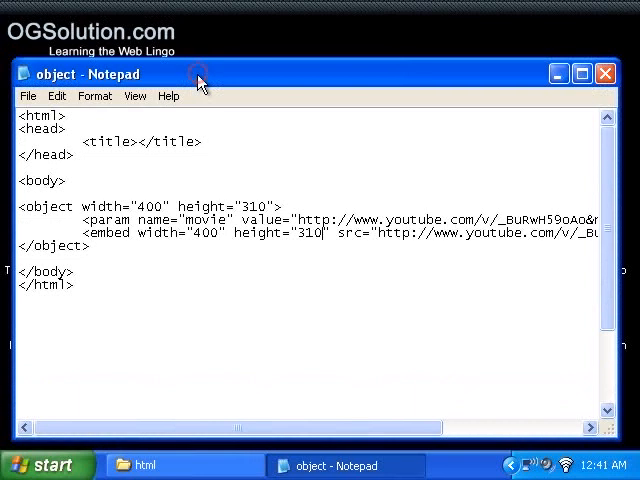
mouse_move(200, 82)
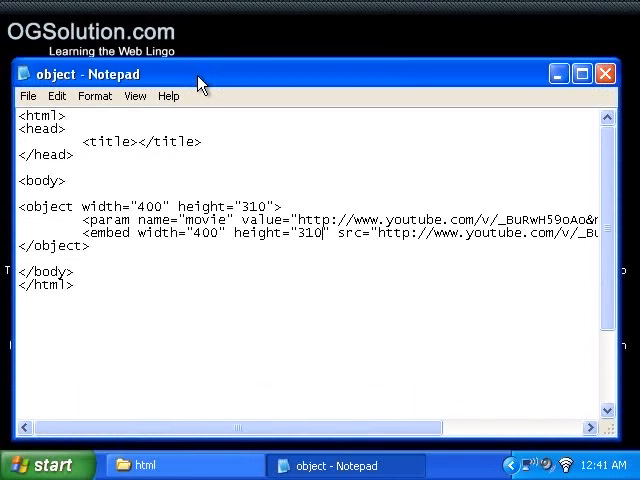